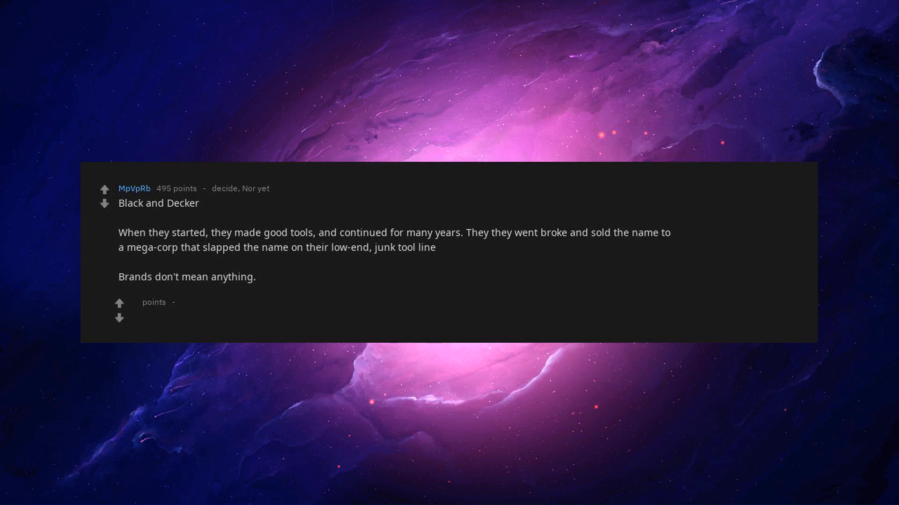
pyautogui.write('Product quality is all that matters.')
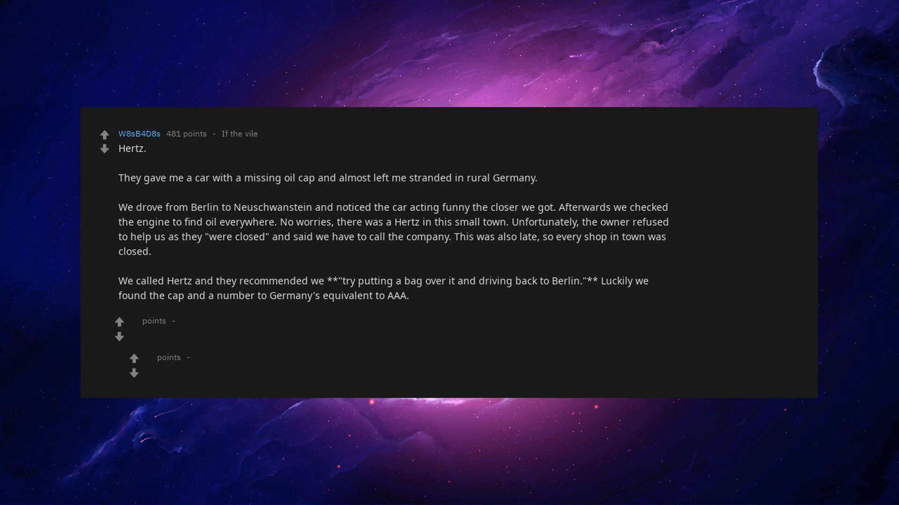
pyautogui.write('**** Herz.')
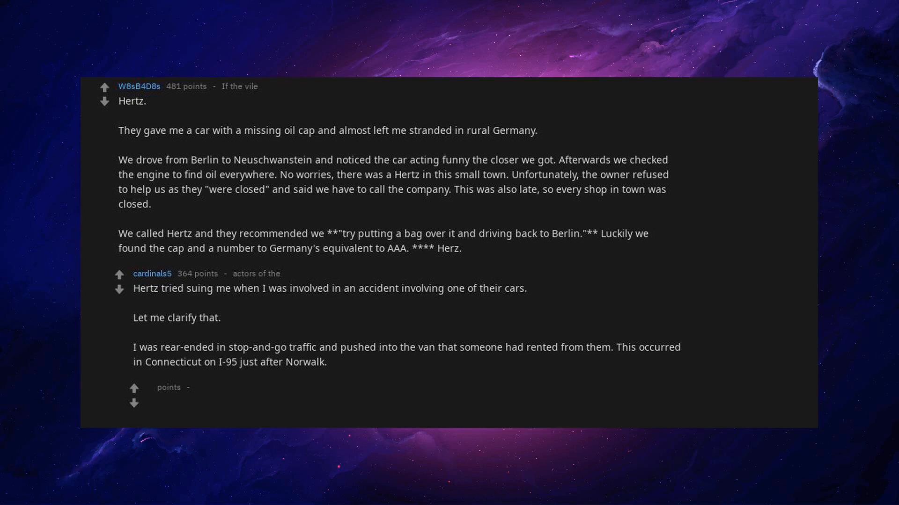
pyautogui.scroll(-3)
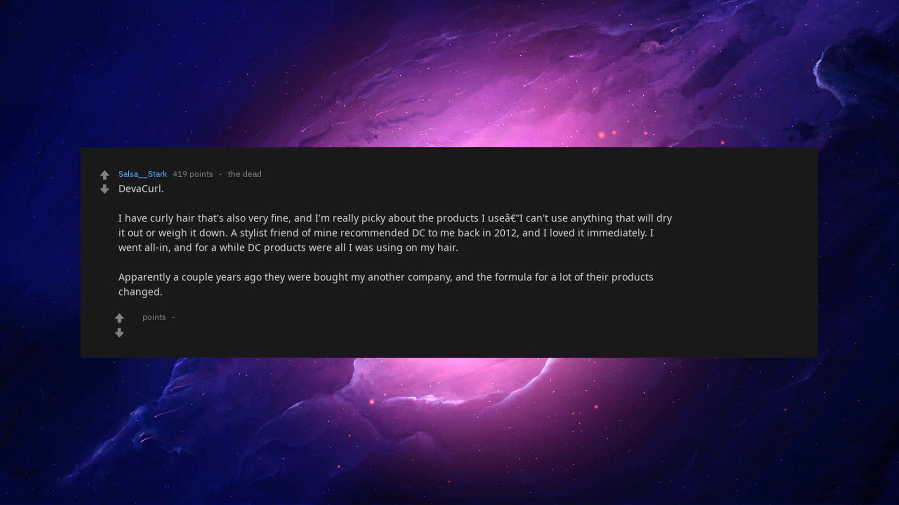
pyautogui.write("I didn't realize this.")
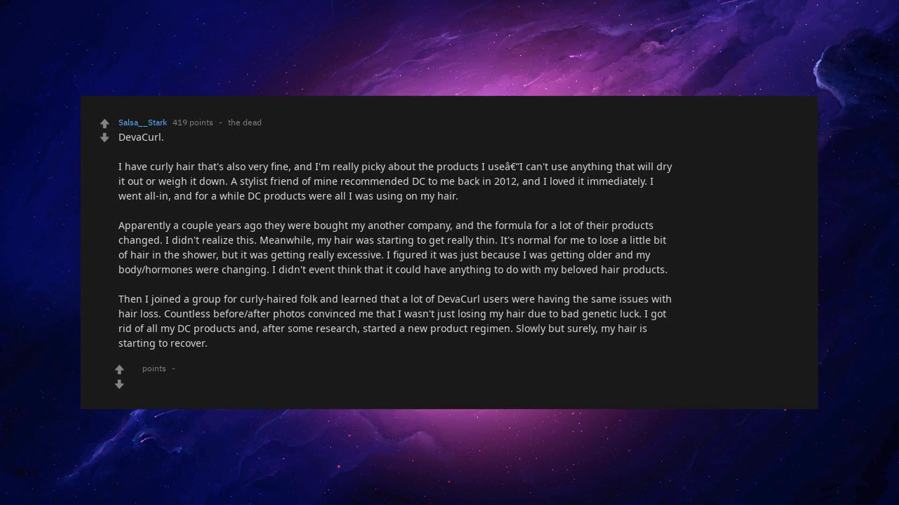
pyautogui.write('I feel so betrayed, though.')
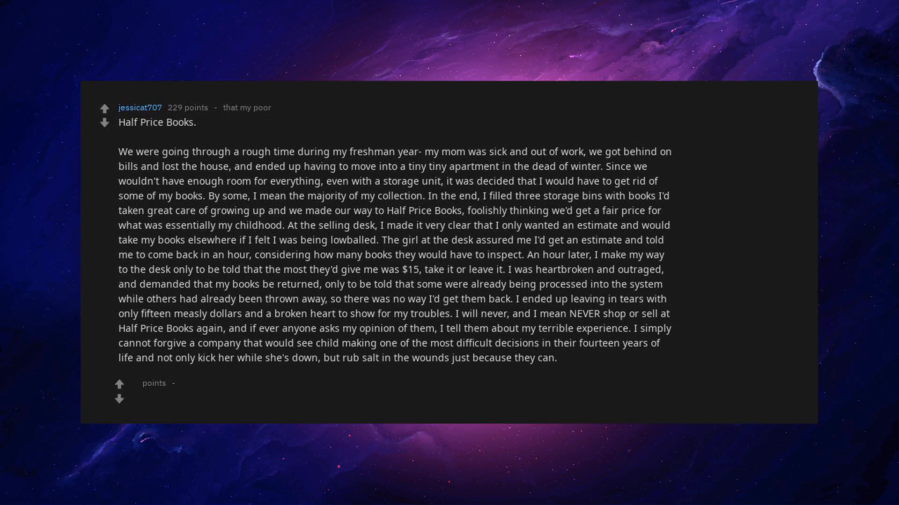
pyautogui.write('**** Half Price Books.')
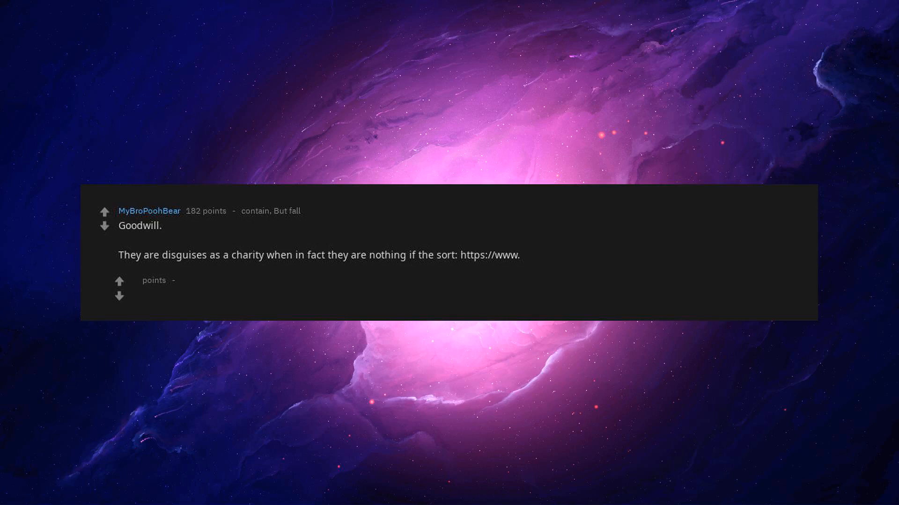
pyautogui.write('nbcnews')
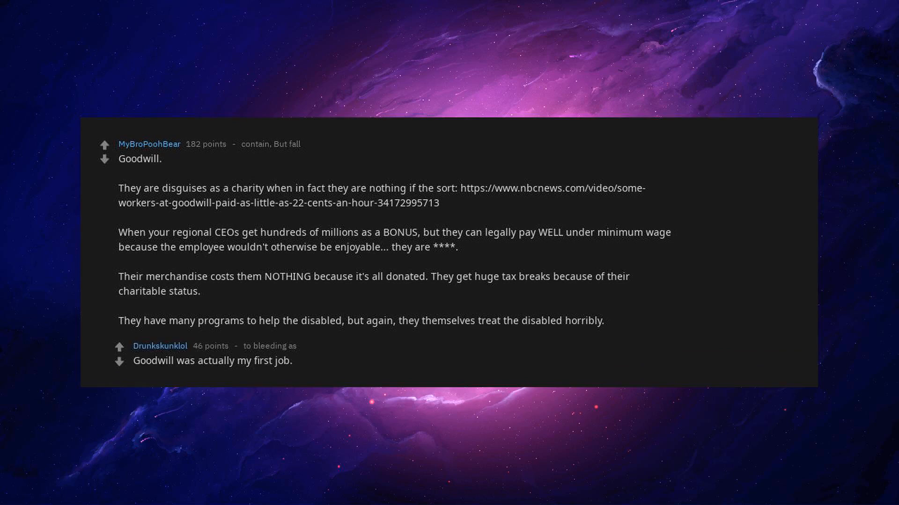
pyautogui.write('I can attest to how the treat the disabled people that work there.')
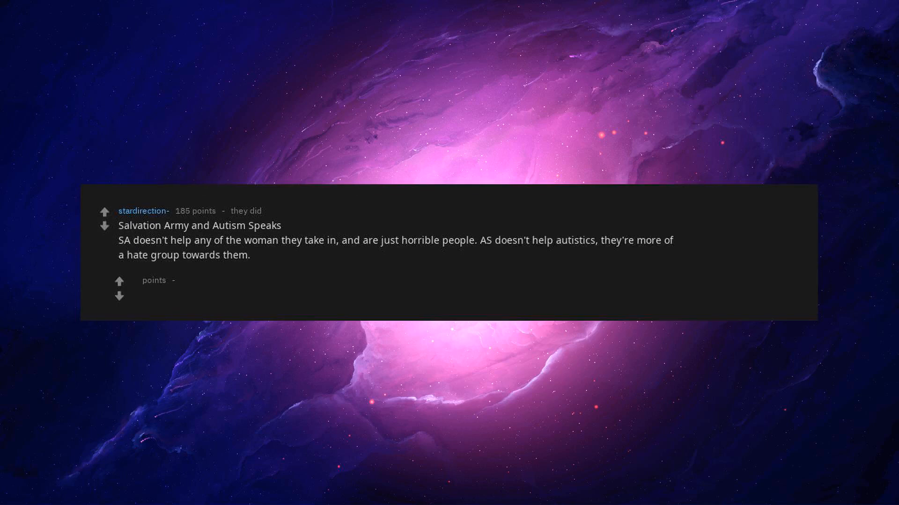
pyautogui.write('Idk if those count.')
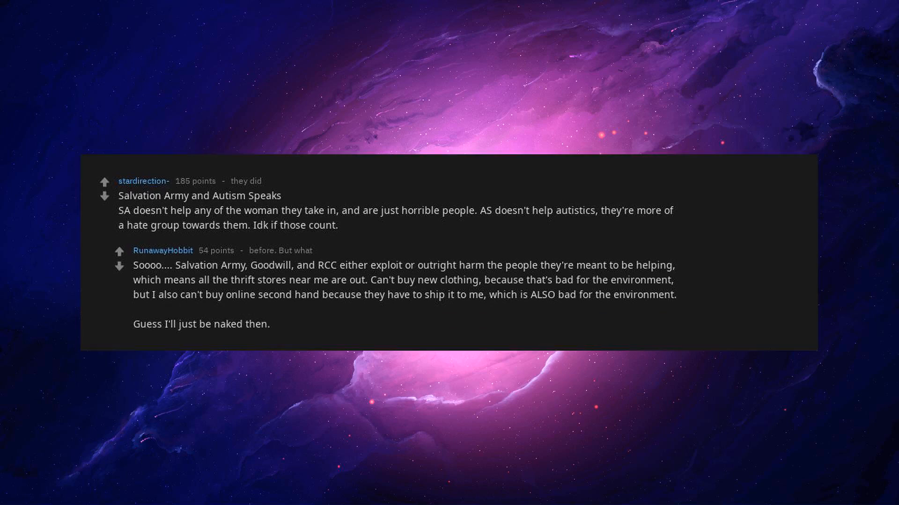
pyautogui.write('Lol.')
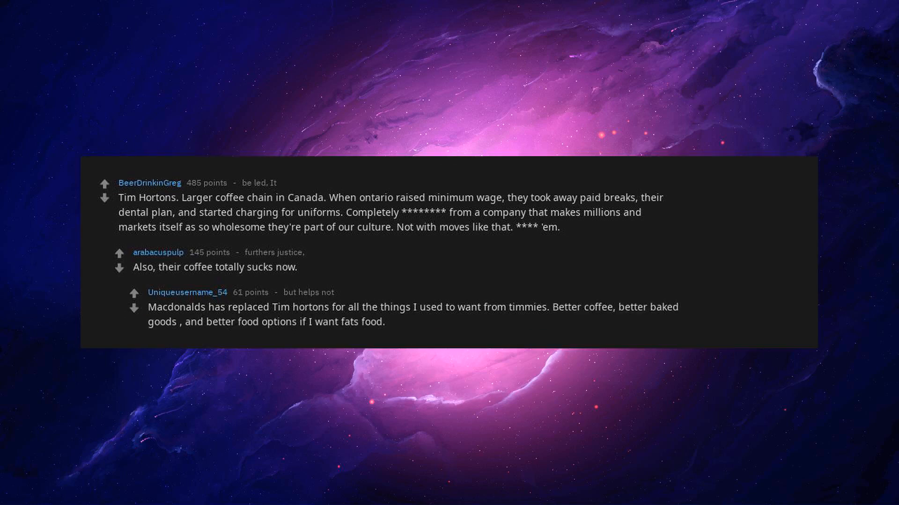
pyautogui.write('Btw, we are talking price range and convience here.')
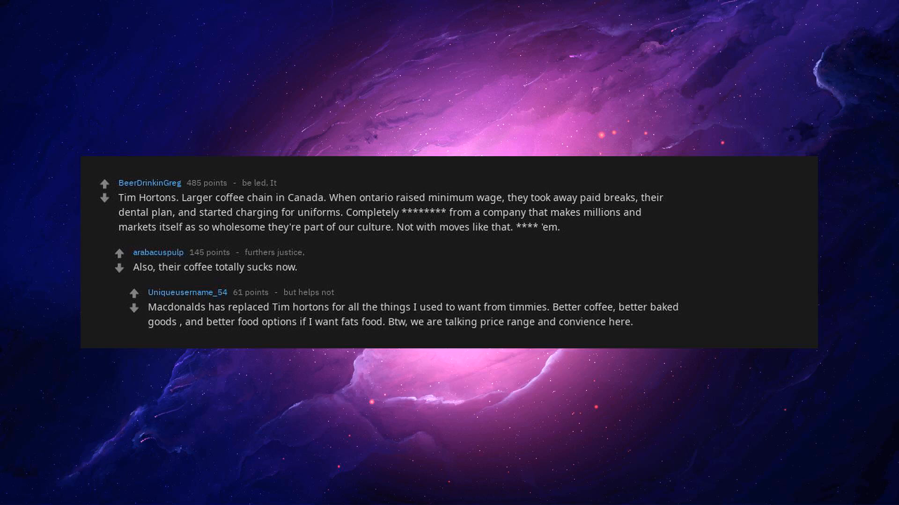